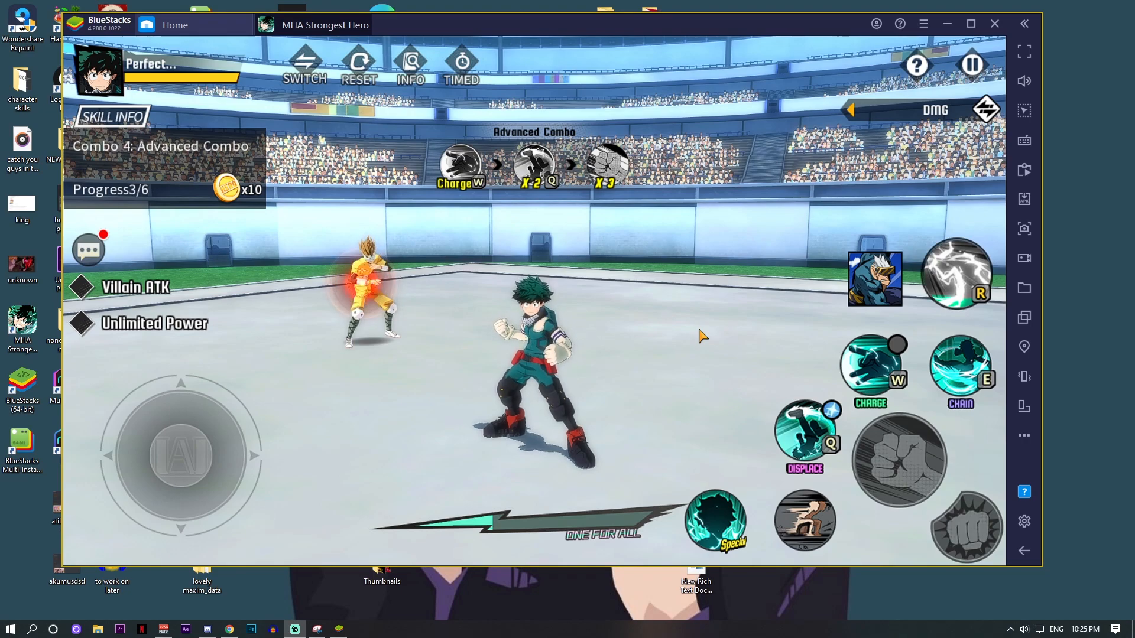
pyautogui.moveTo(659, 295)
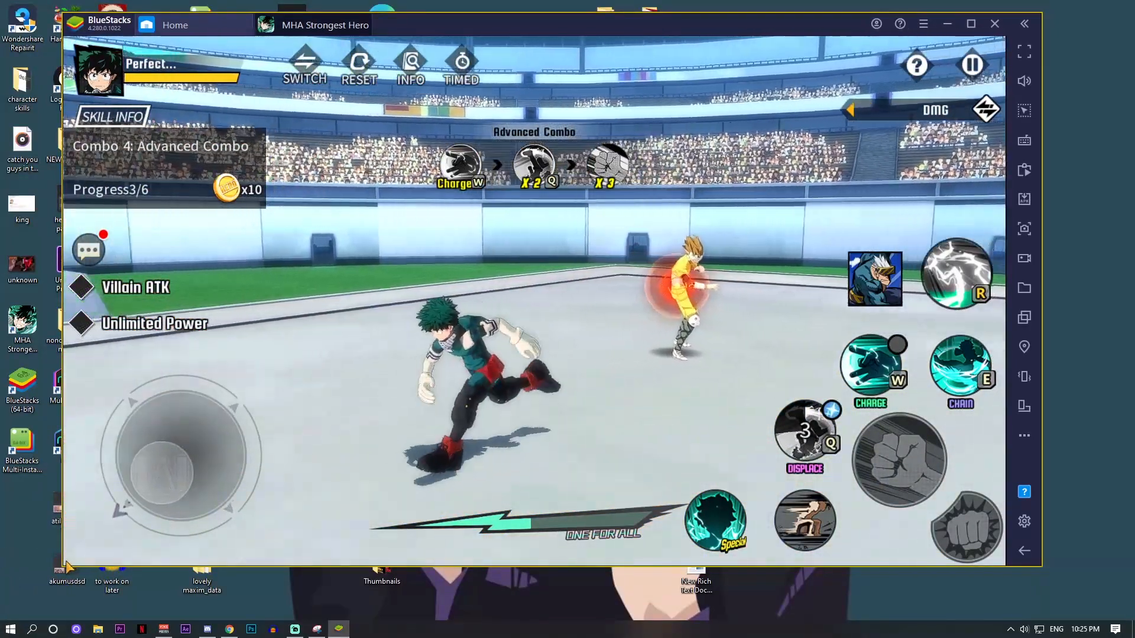
# Step: Open the advanced controls editor and clear the game's existing key bindings
pyautogui.click(960, 368)
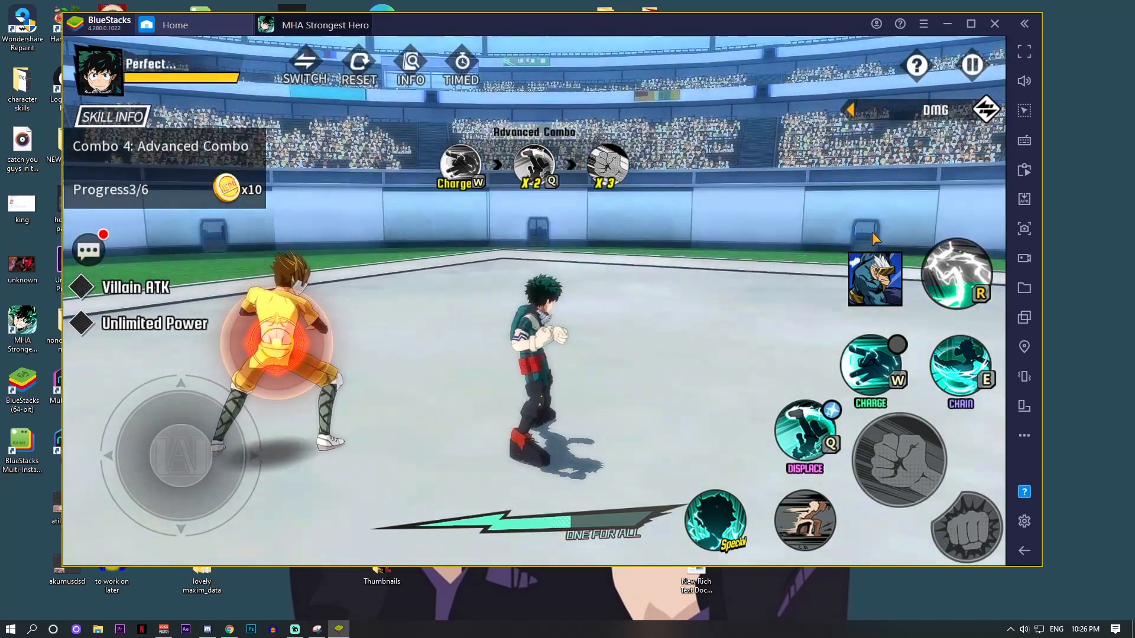
pyautogui.moveTo(1023, 141)
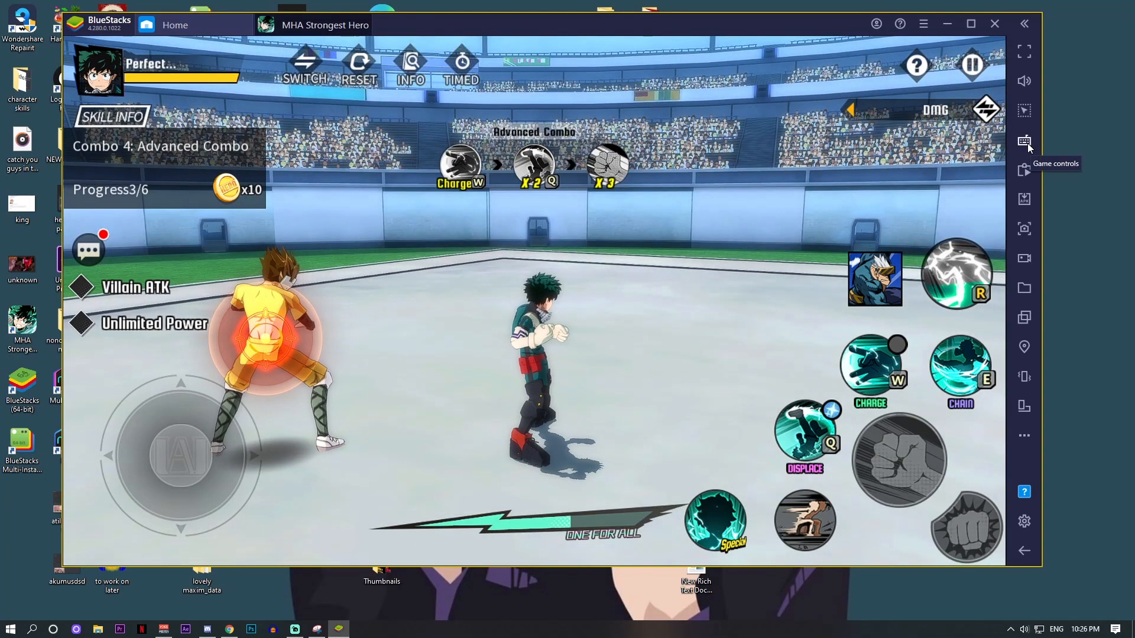
pyautogui.click(1023, 141)
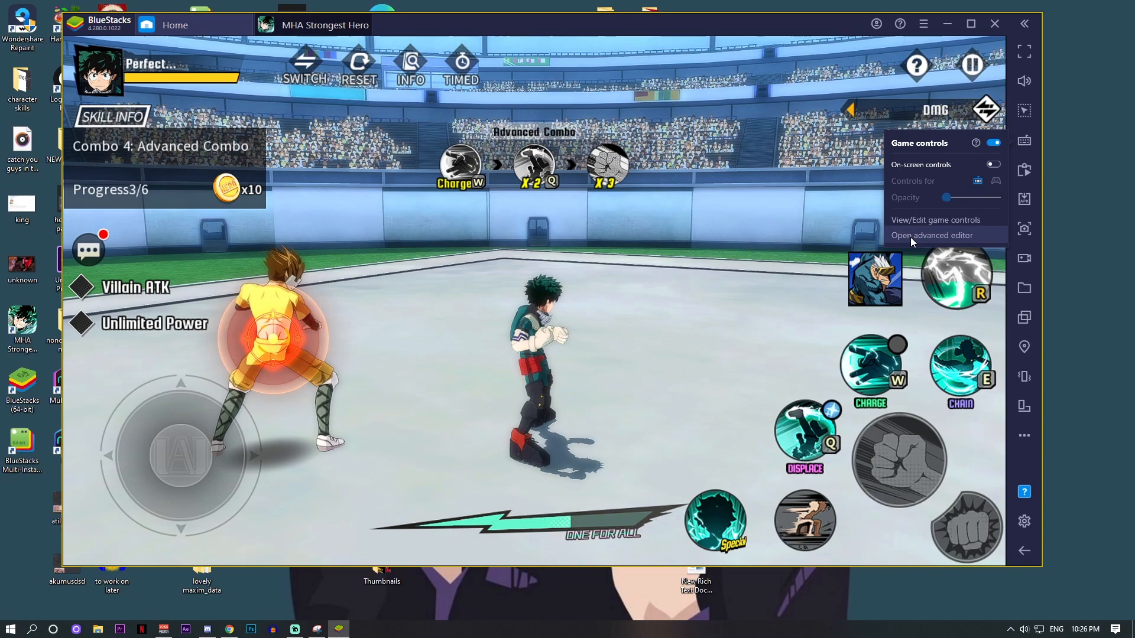
pyautogui.click(931, 236)
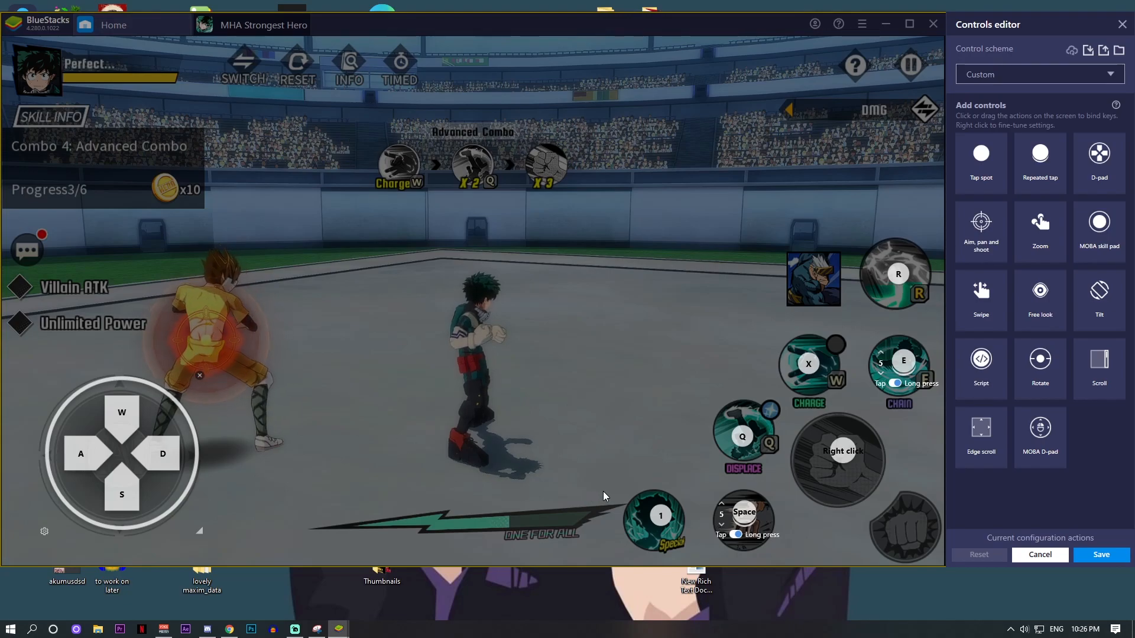
pyautogui.moveTo(687, 493)
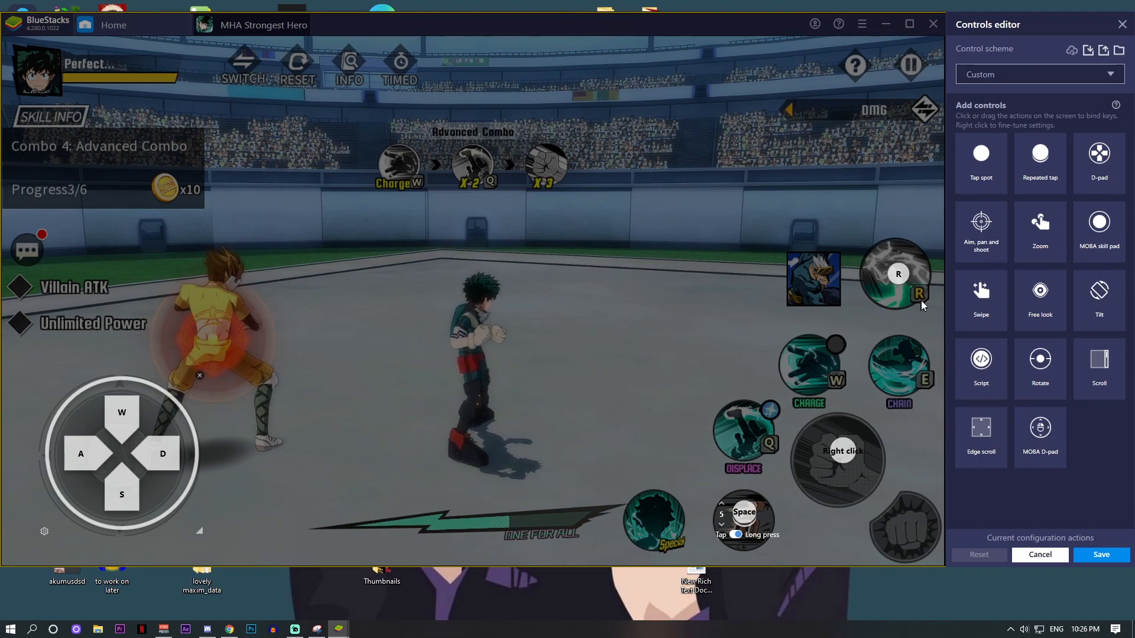
pyautogui.moveTo(851, 269)
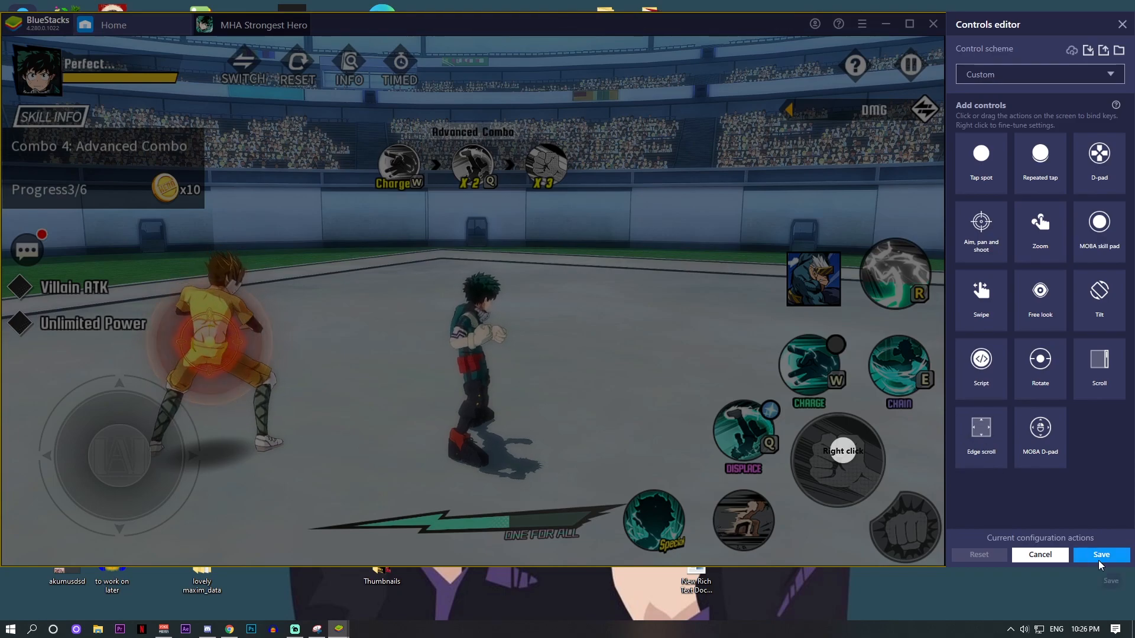
pyautogui.click(1100, 554)
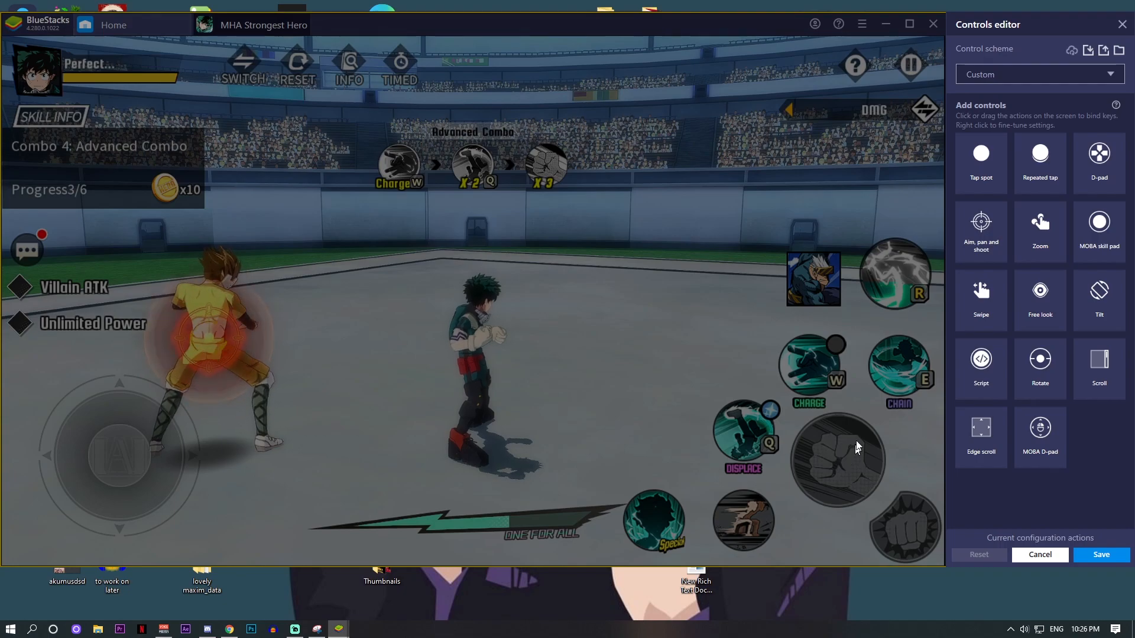
pyautogui.moveTo(1040, 154)
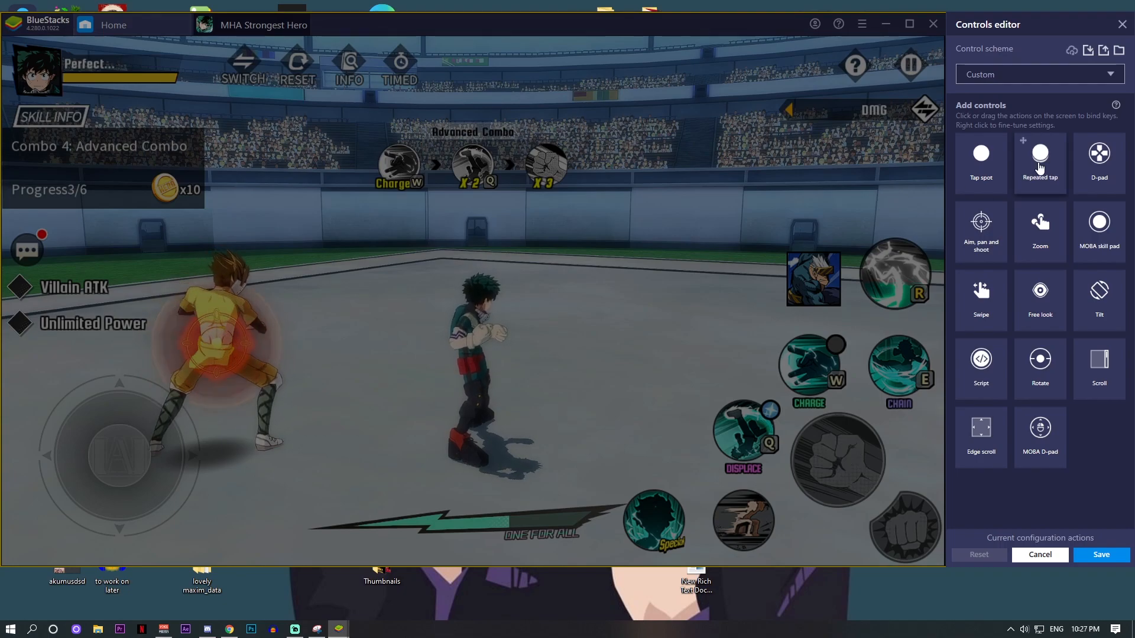
# Step: Add a tap control and place it onto the Displace skill button
pyautogui.click(1039, 159)
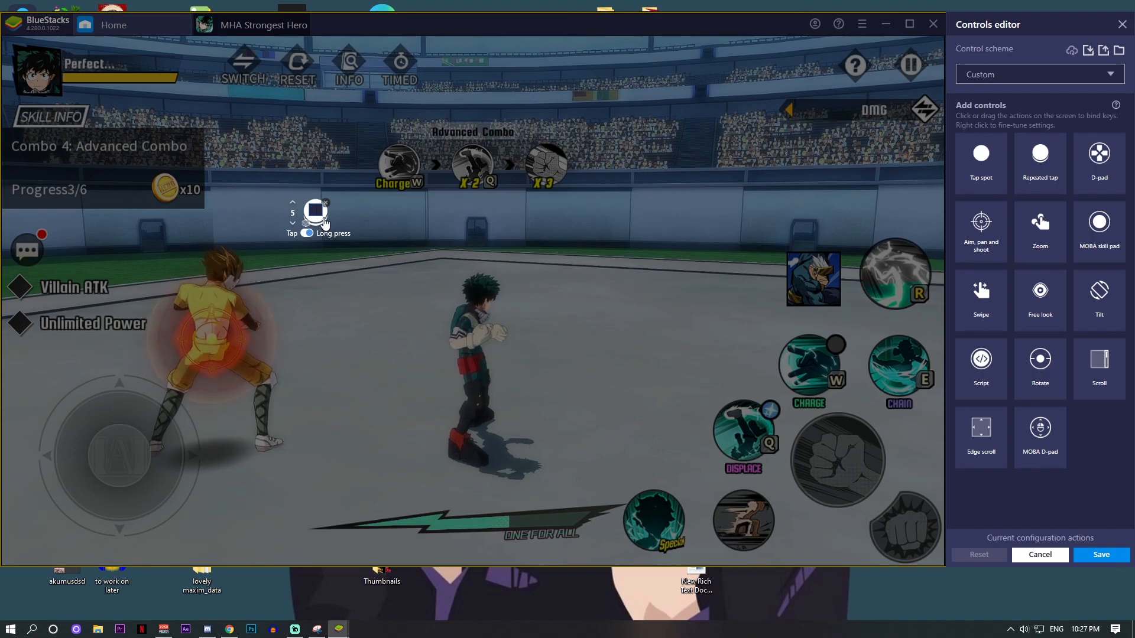
pyautogui.moveTo(314, 213); pyautogui.dragTo(677, 394)
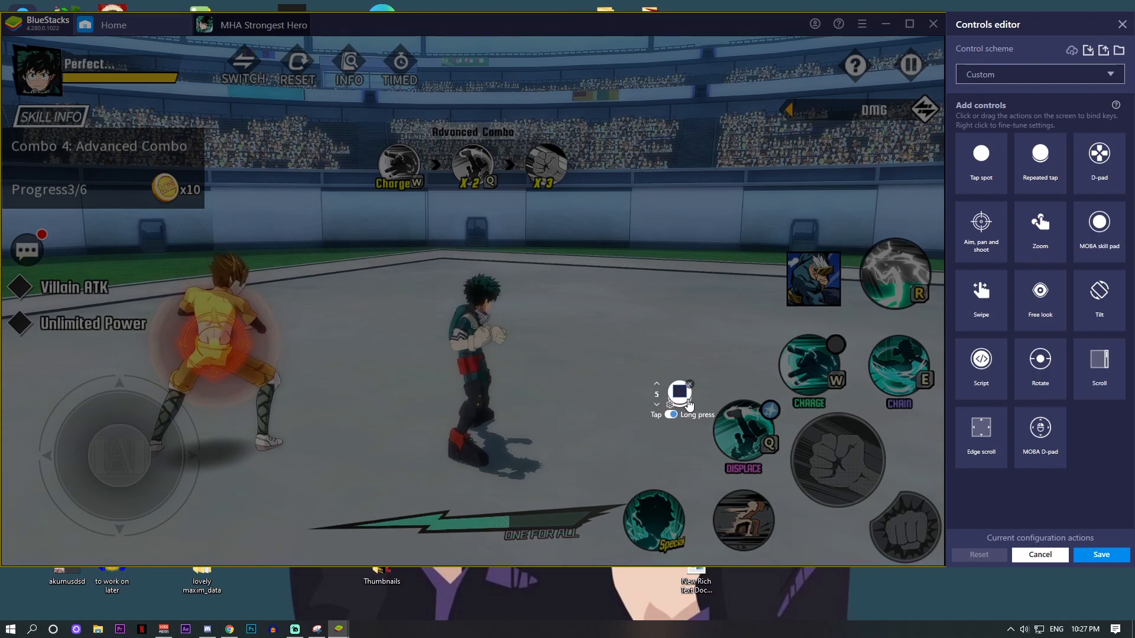
pyautogui.moveTo(678, 394); pyautogui.dragTo(736, 425)
pyautogui.write('Q')
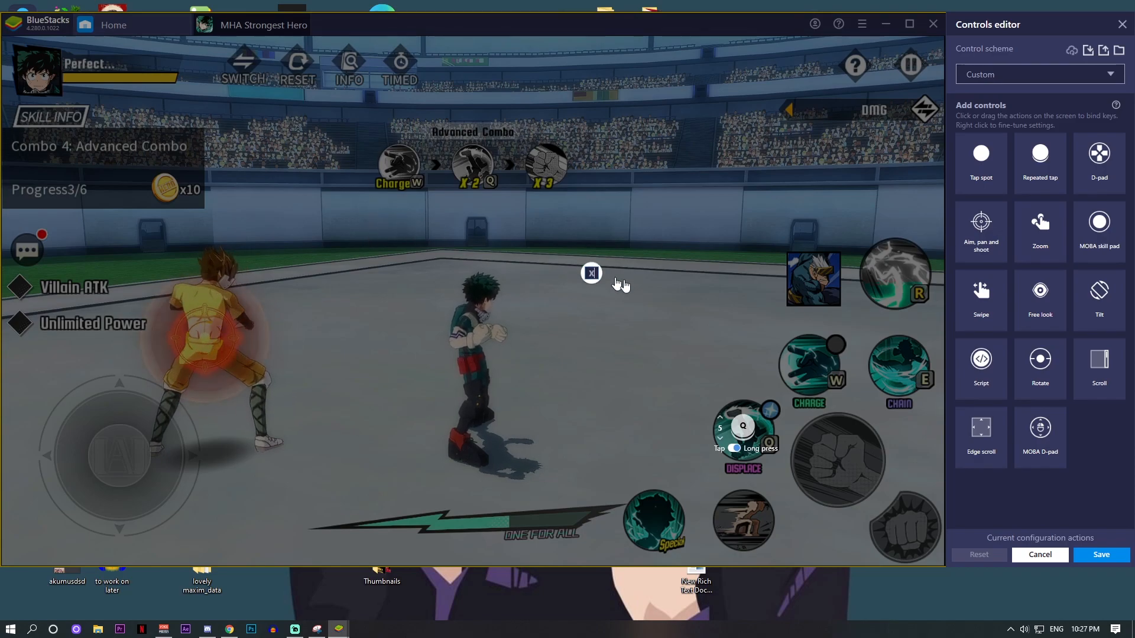
# Step: Place the X control onto the Charge skill
pyautogui.moveTo(590, 273); pyautogui.dragTo(822, 367)
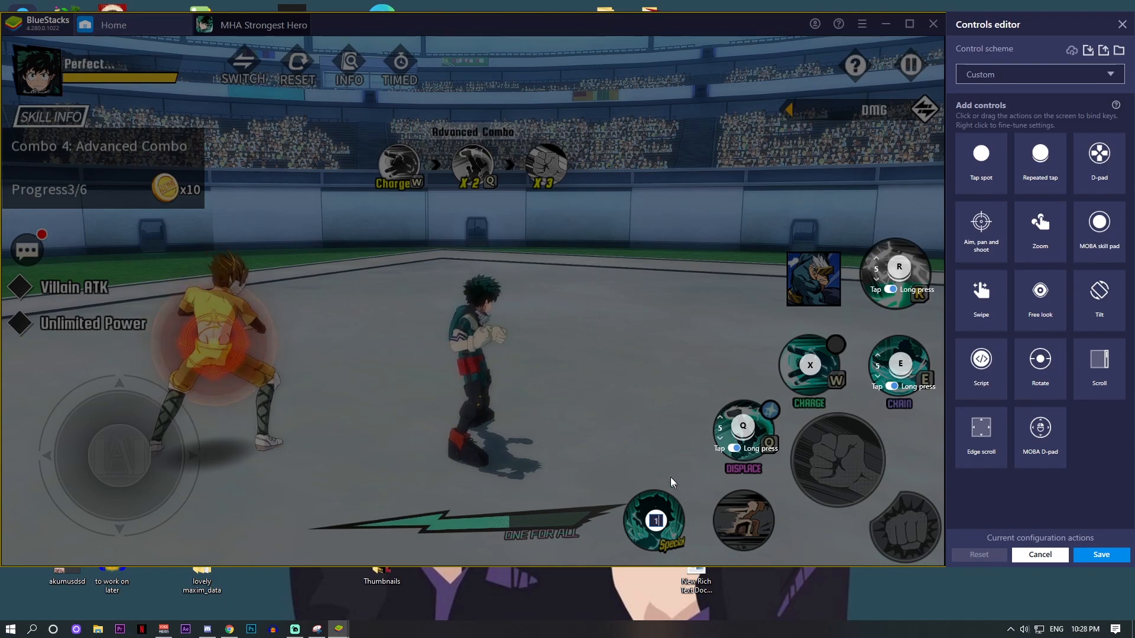
pyautogui.moveTo(934, 267)
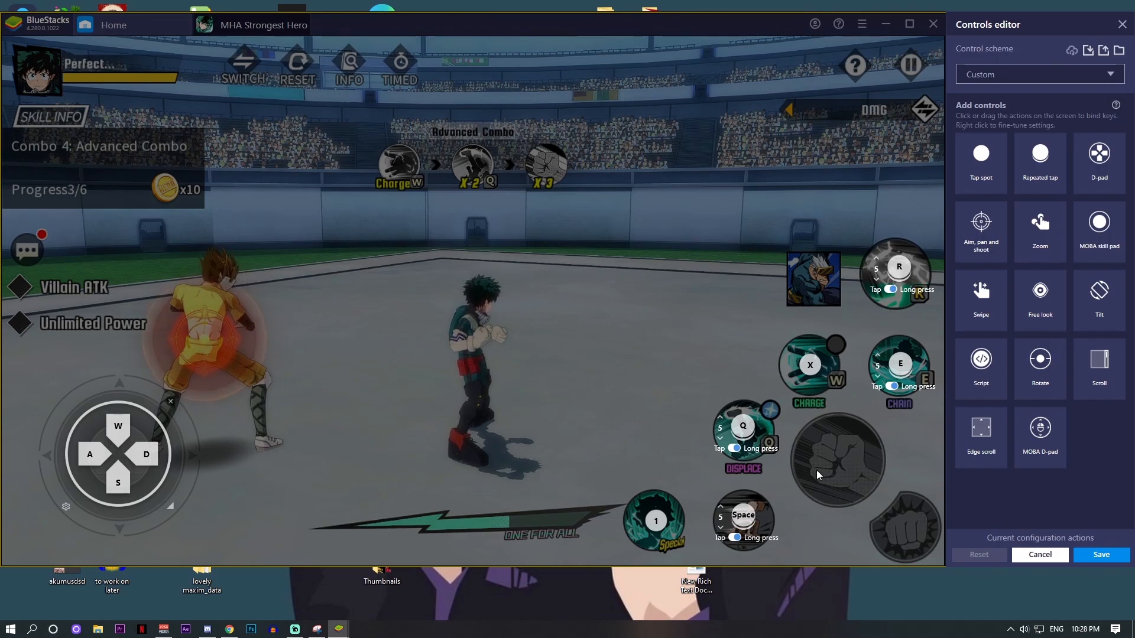
# Step: Add a key control on the main attack button
pyautogui.click(837, 470)
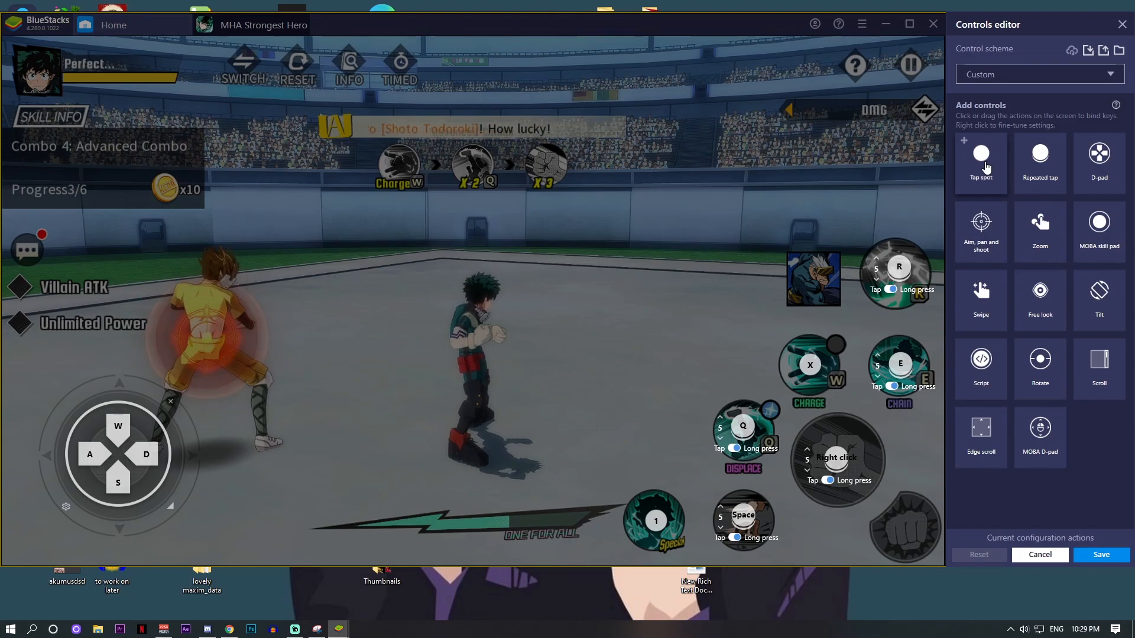
pyautogui.moveTo(1000, 290)
pyautogui.write('2')
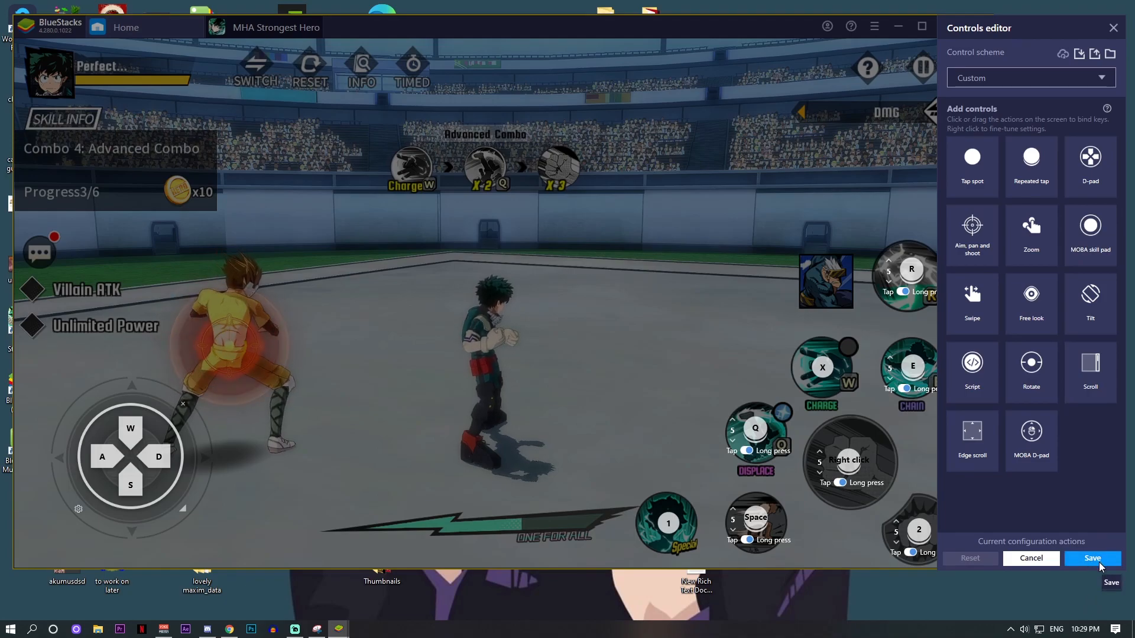
# Step: Save the key layout and run the hero across the arena to test
pyautogui.click(1092, 557)
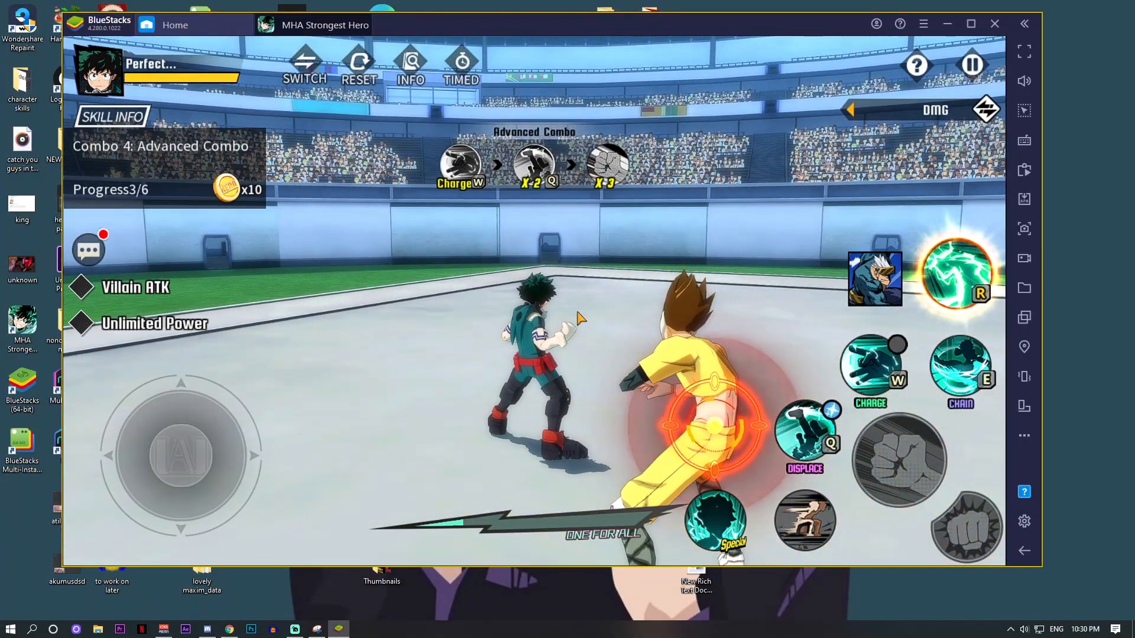
pyautogui.moveTo(181, 454); pyautogui.dragTo(152, 455)
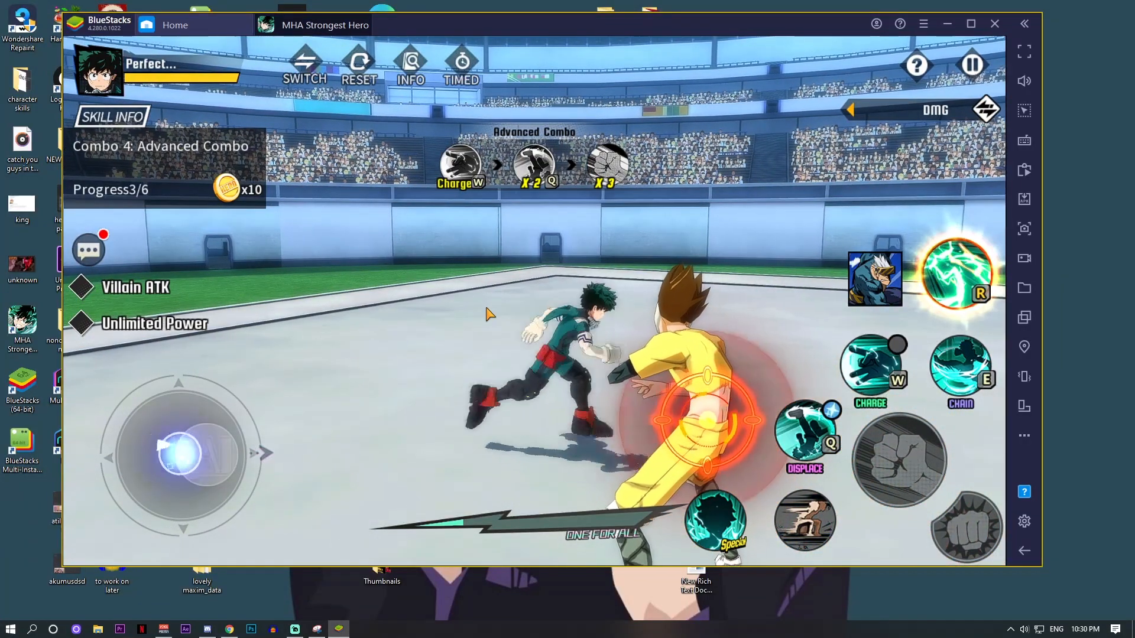